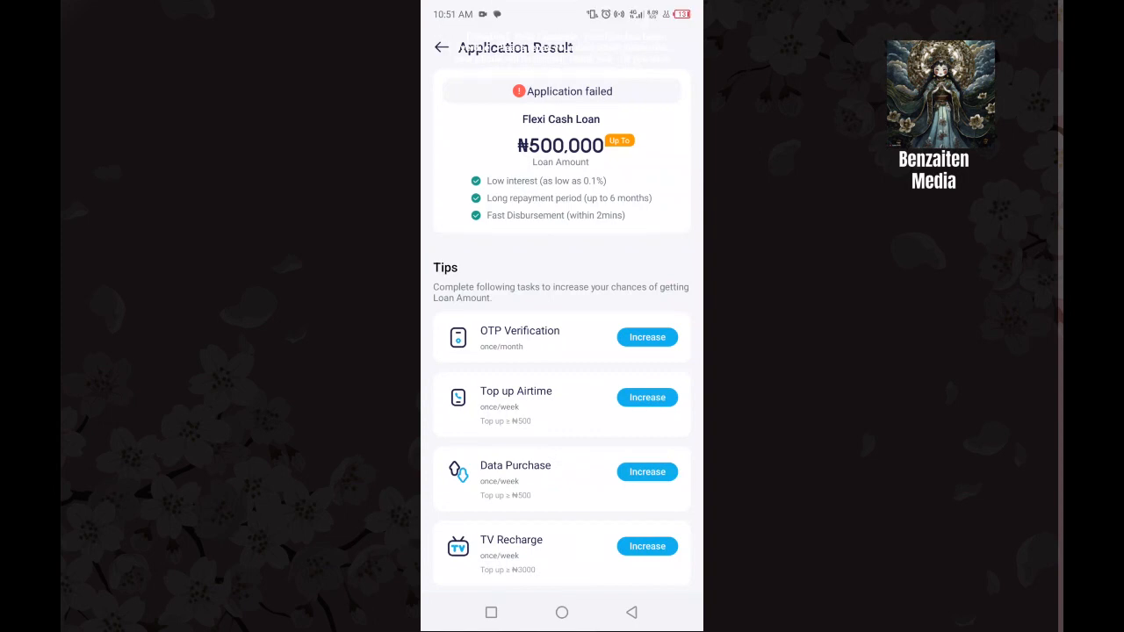
Scroll down through the Application Result eligibility tips before leaving the failed loan screen.
scroll("down", 3)
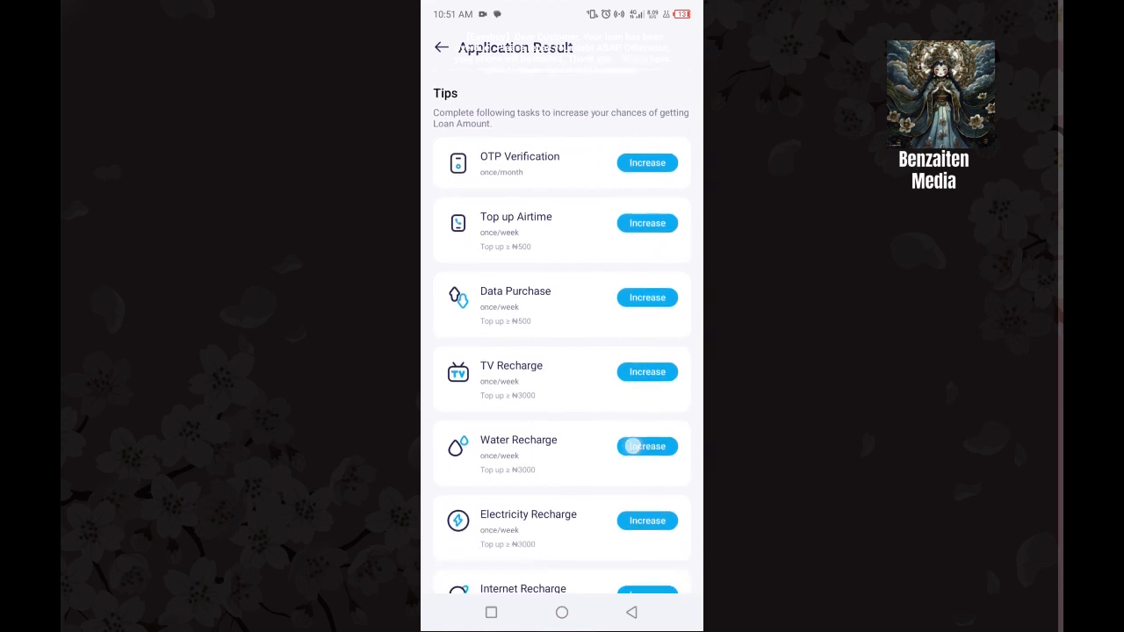
scroll("down", 3)
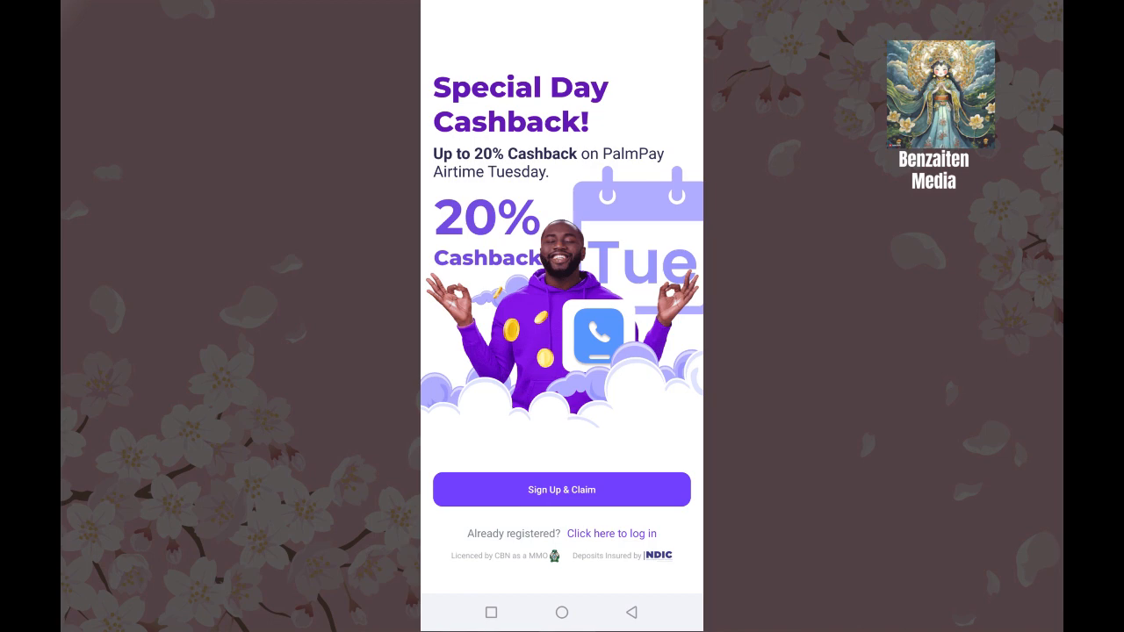
Use 'Click here to log in' to sign in to the existing PalmPay account.
left_click(562, 489)
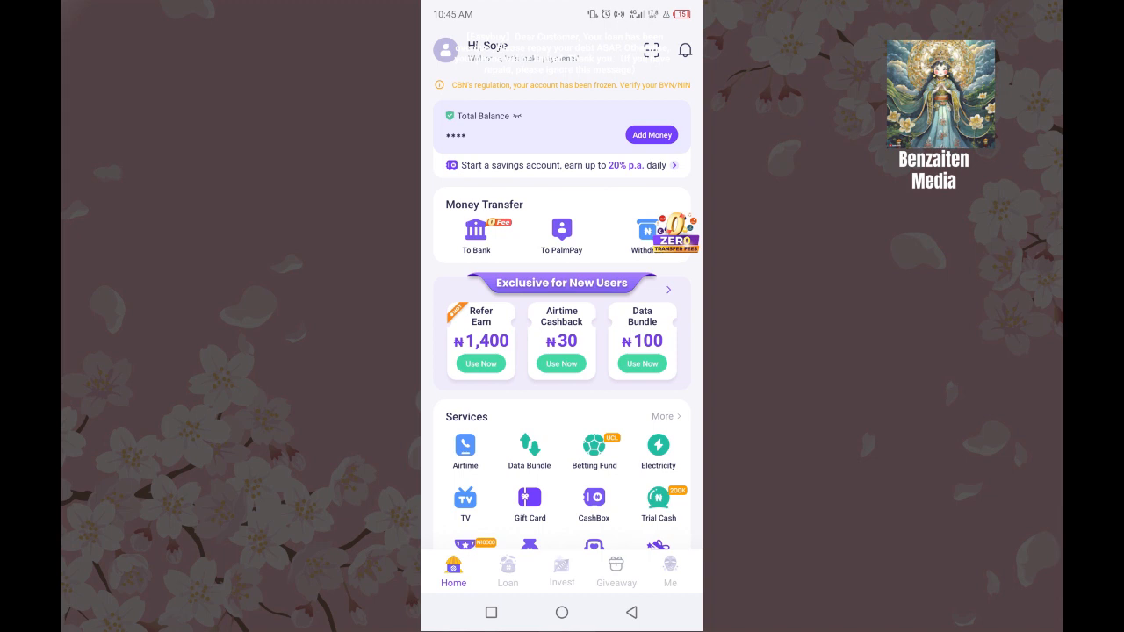
Enter the Loan section and acknowledge the Flexi services disclaimer with 'Got it'.
left_click(506, 573)
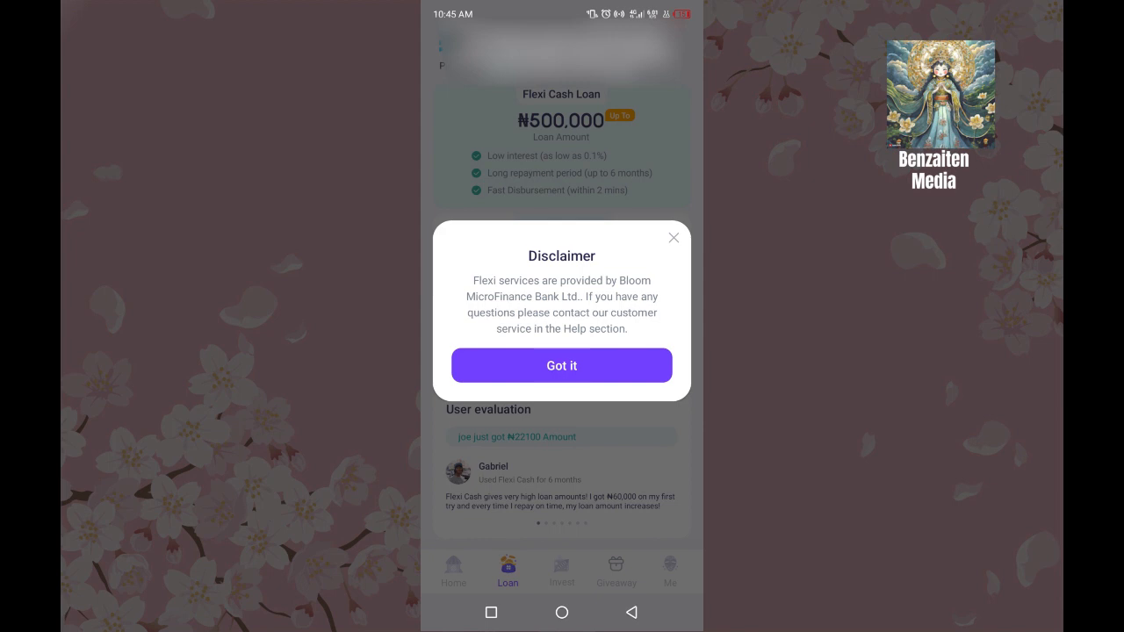
left_click(562, 365)
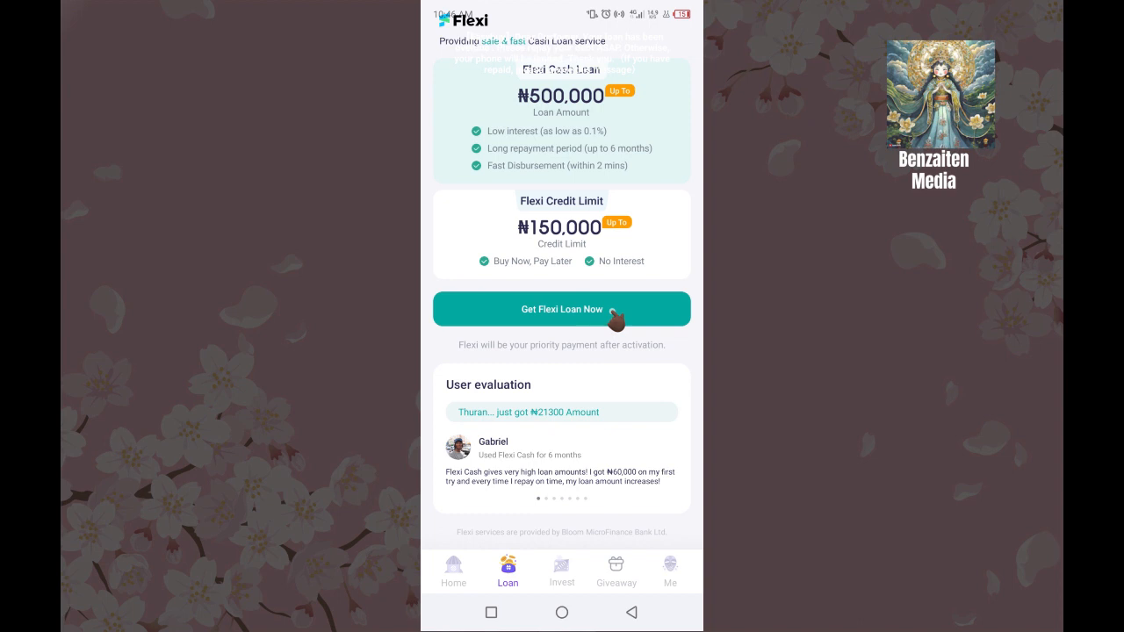
Start 'Get Flexi Loan Now' and answer the phone-call permission prompt.
left_click(563, 309)
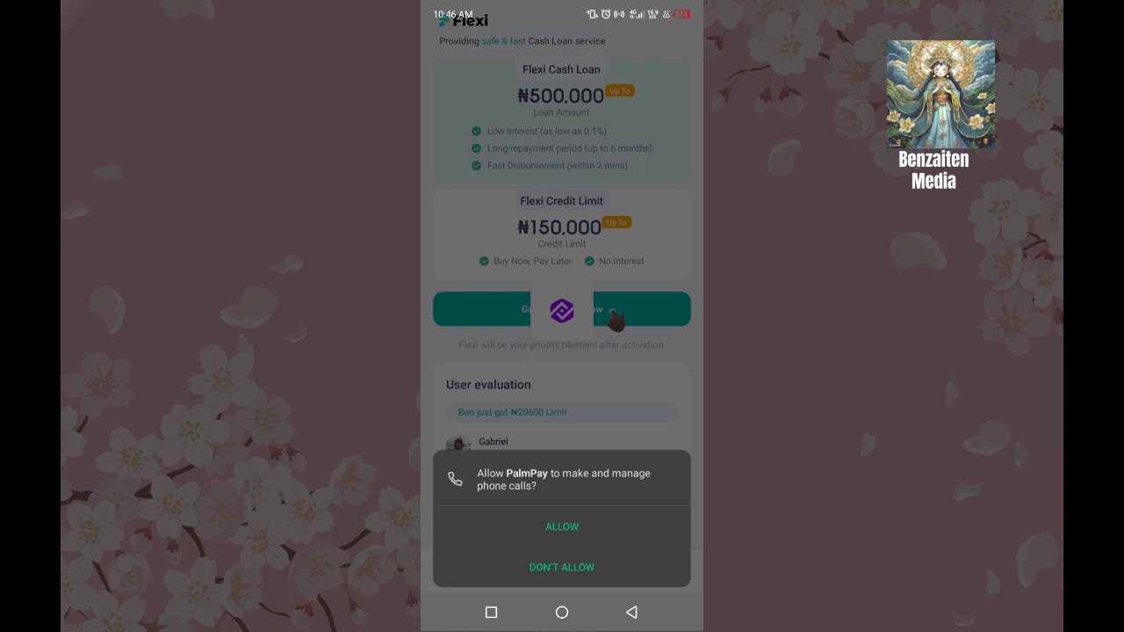
left_click(562, 527)
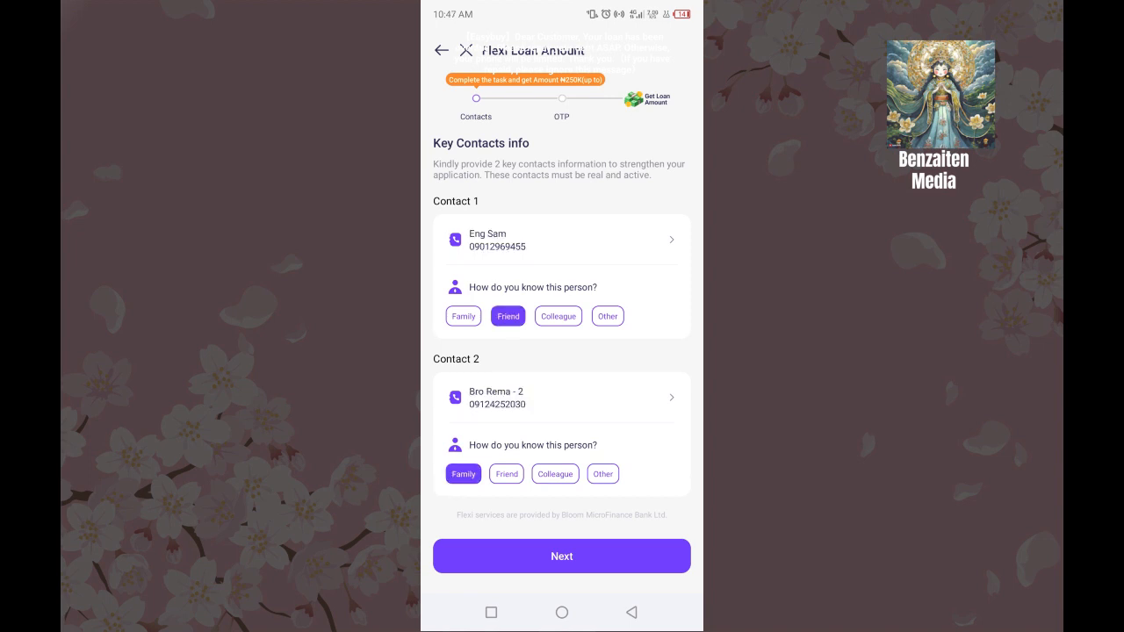
Submit the two key contacts (friend and family) with Next.
left_click(563, 555)
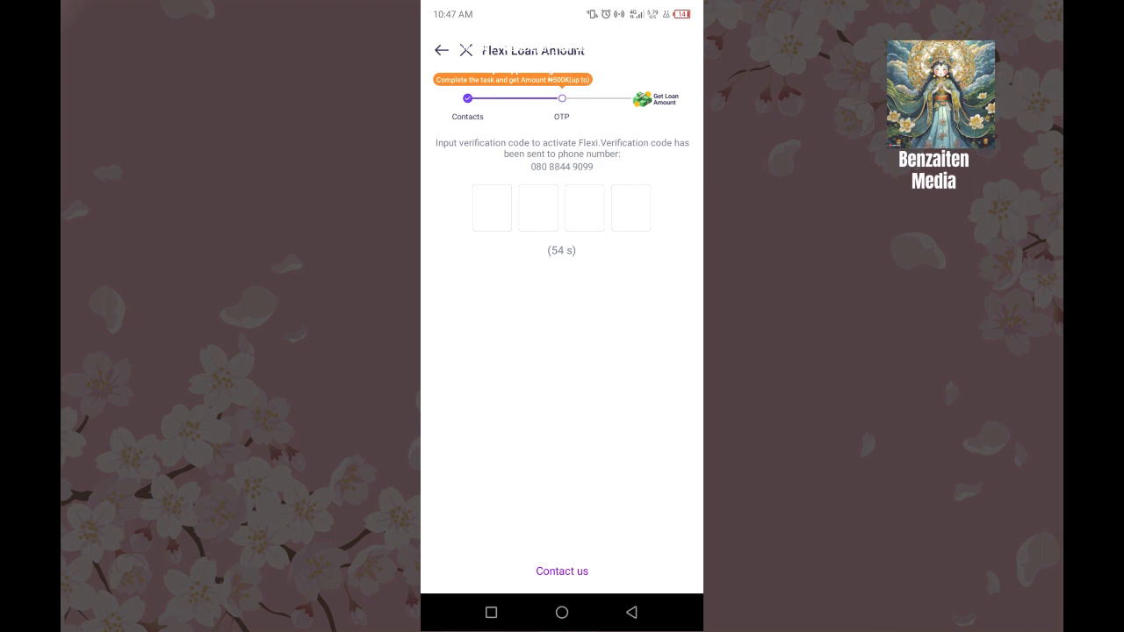
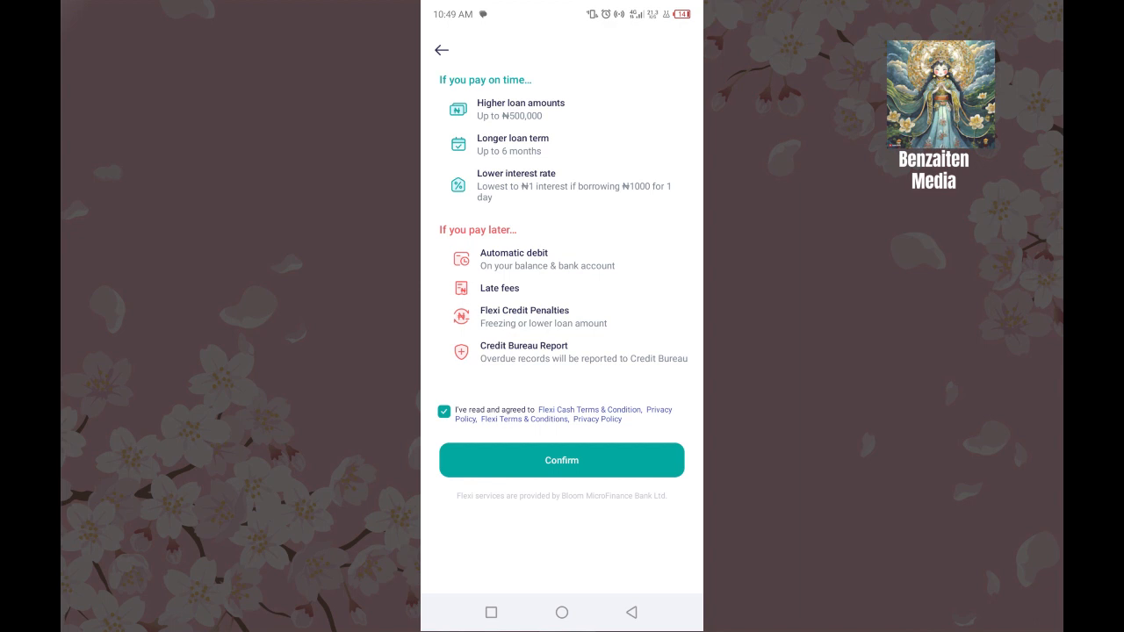
Confirm the repayment terms to submit the Flexi loan application.
left_click(562, 460)
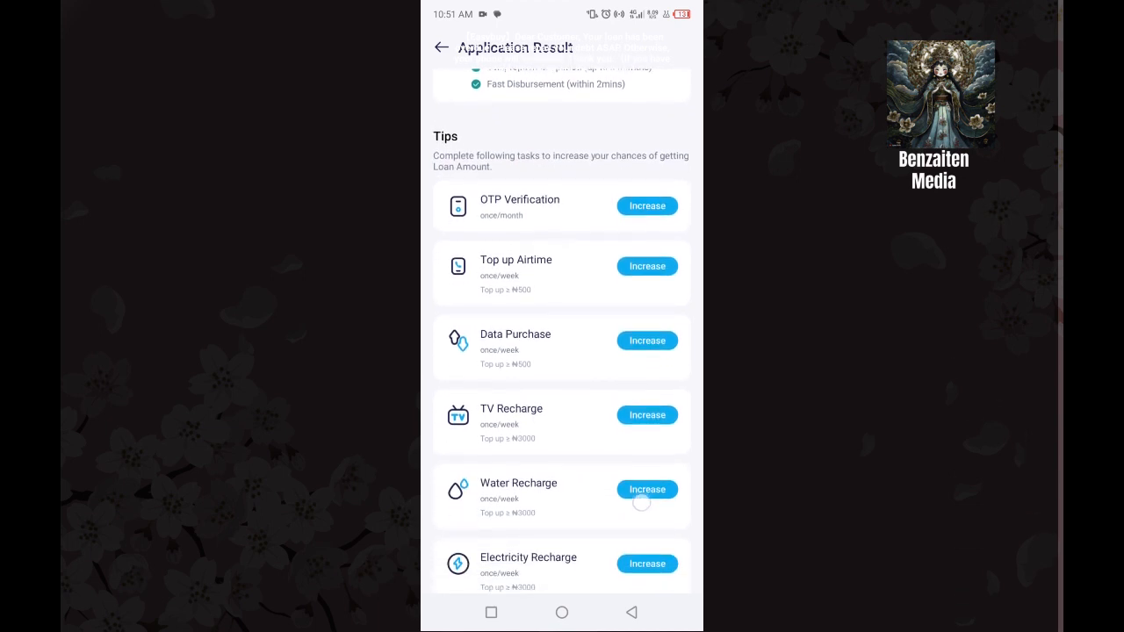
scroll("down", 3)
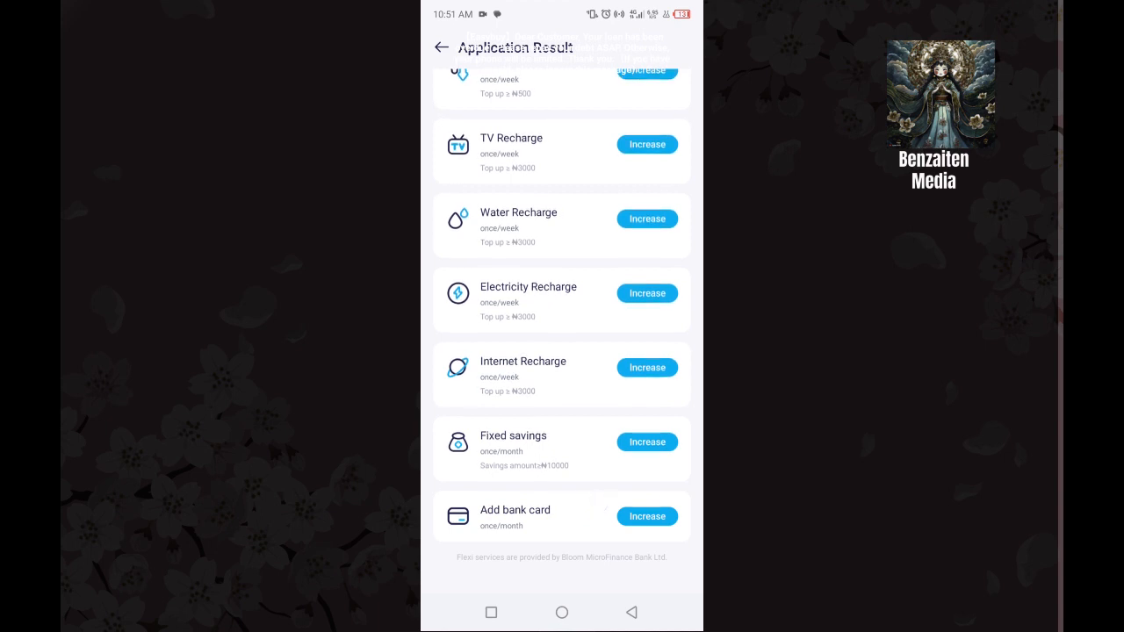
scroll("up", 3)
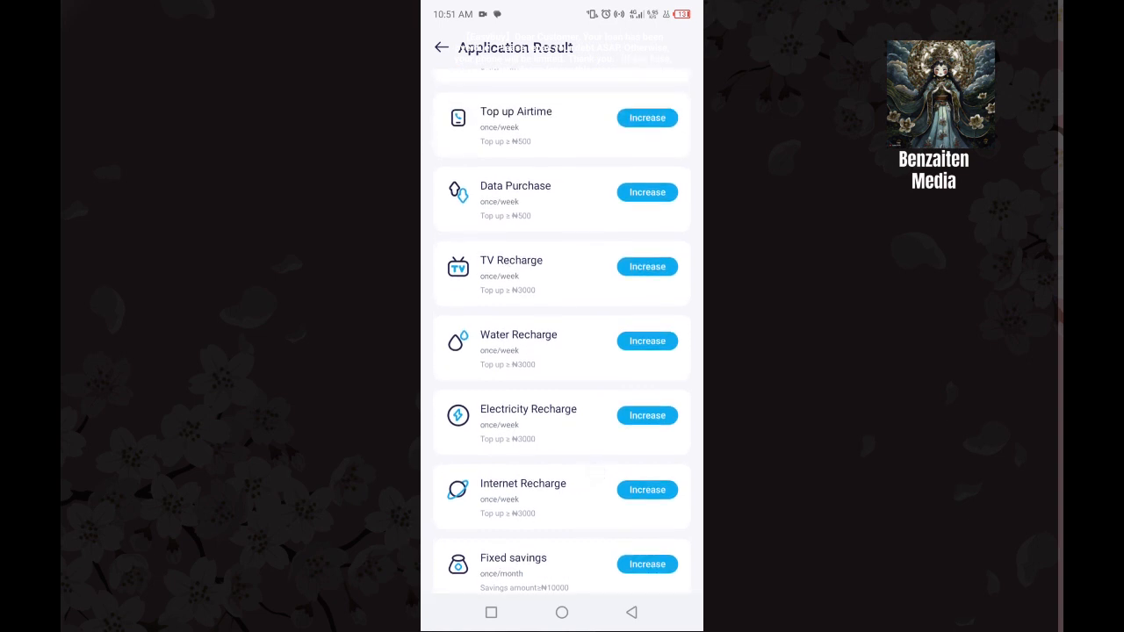
scroll("down", 3)
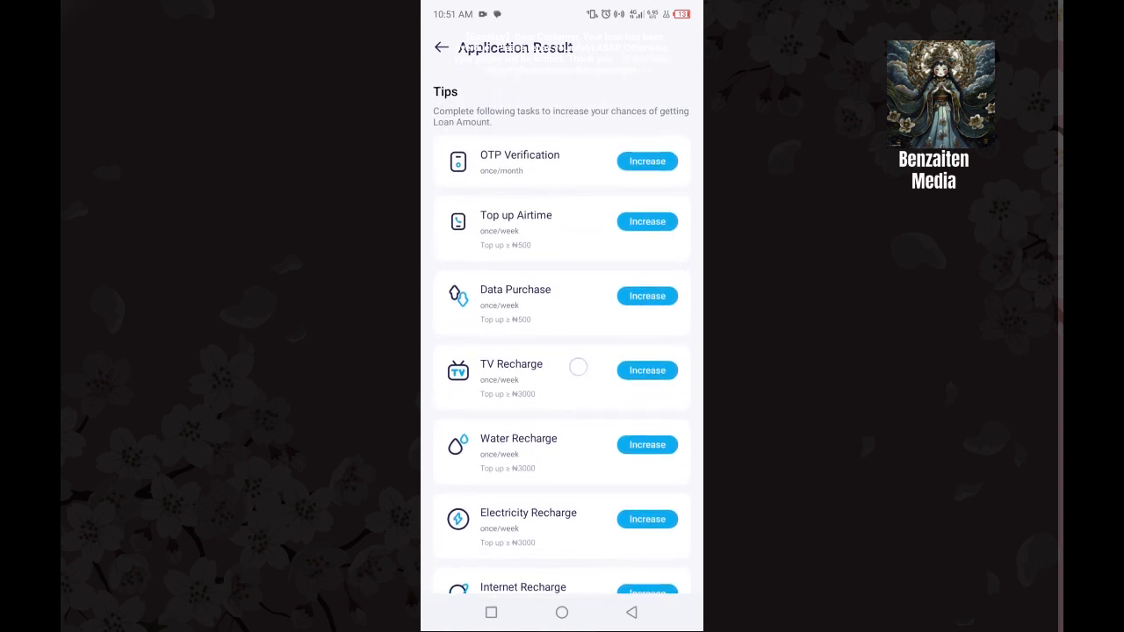